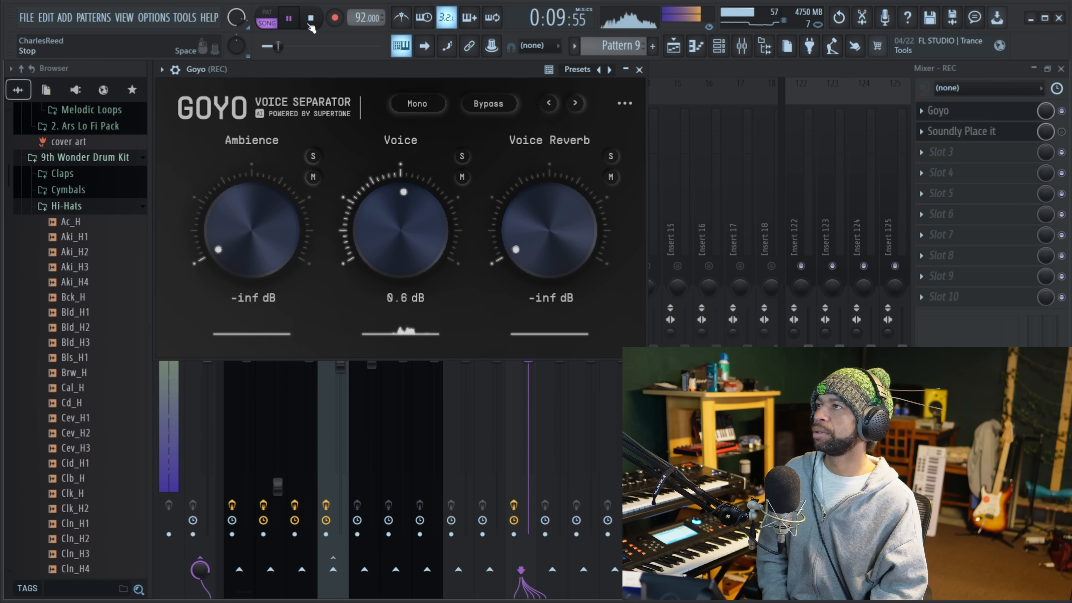
- Compare the raw and Goyo-cleaned vocal by bypassing and re-enabling Goyo during playback, then stop
left_click(312, 17)
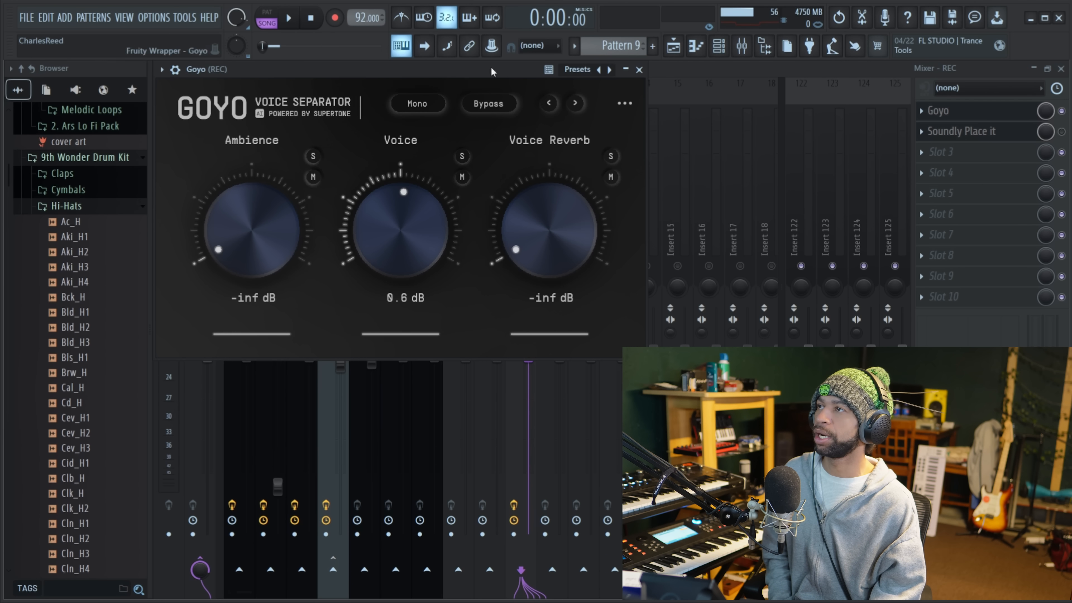
left_click(487, 104)
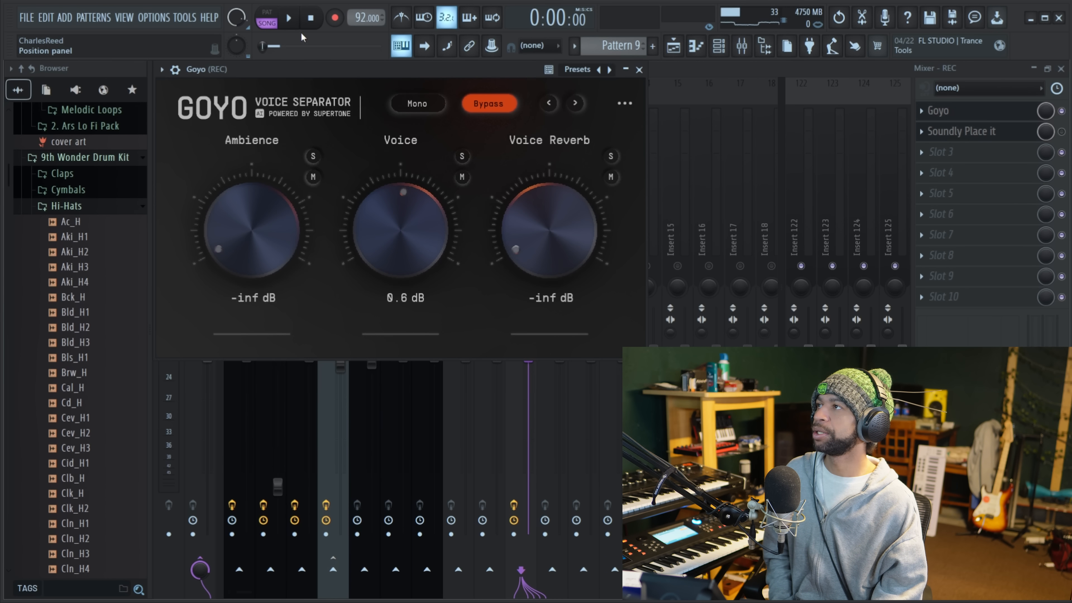
left_click(287, 17)
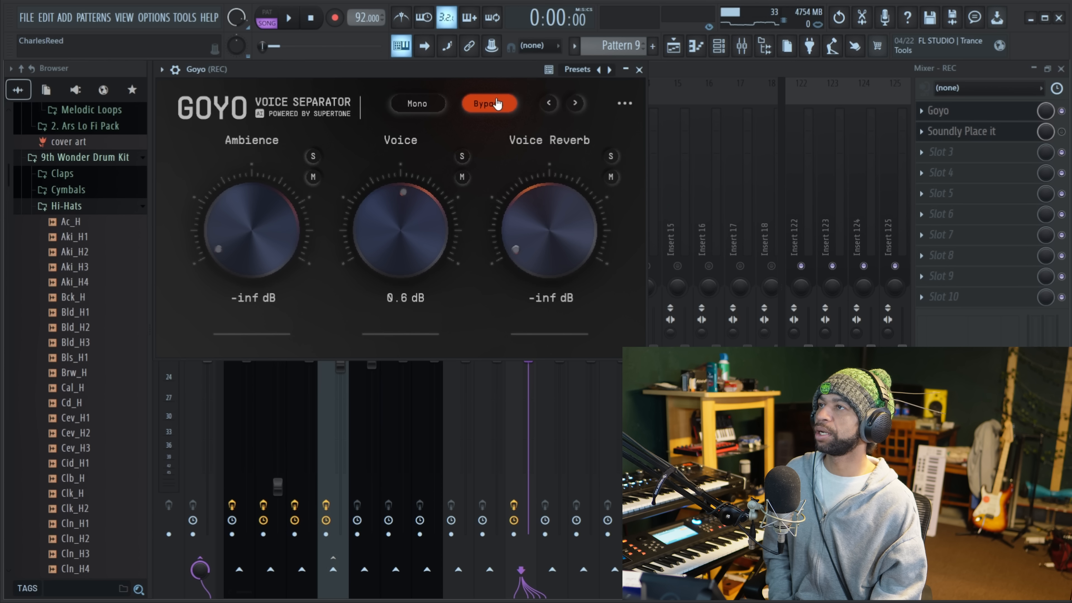
left_click(489, 104)
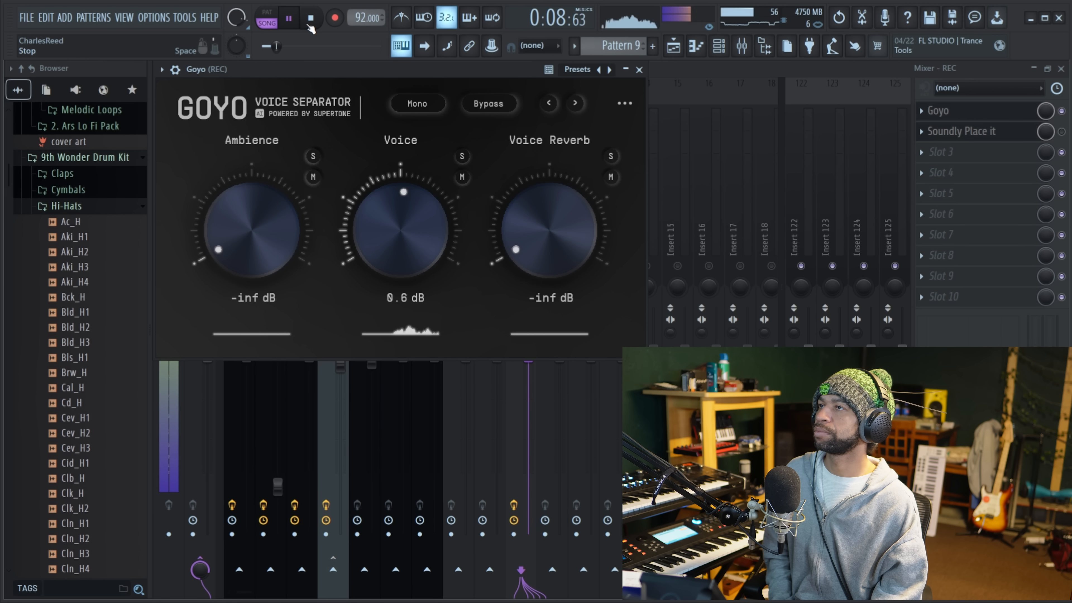
left_click(311, 17)
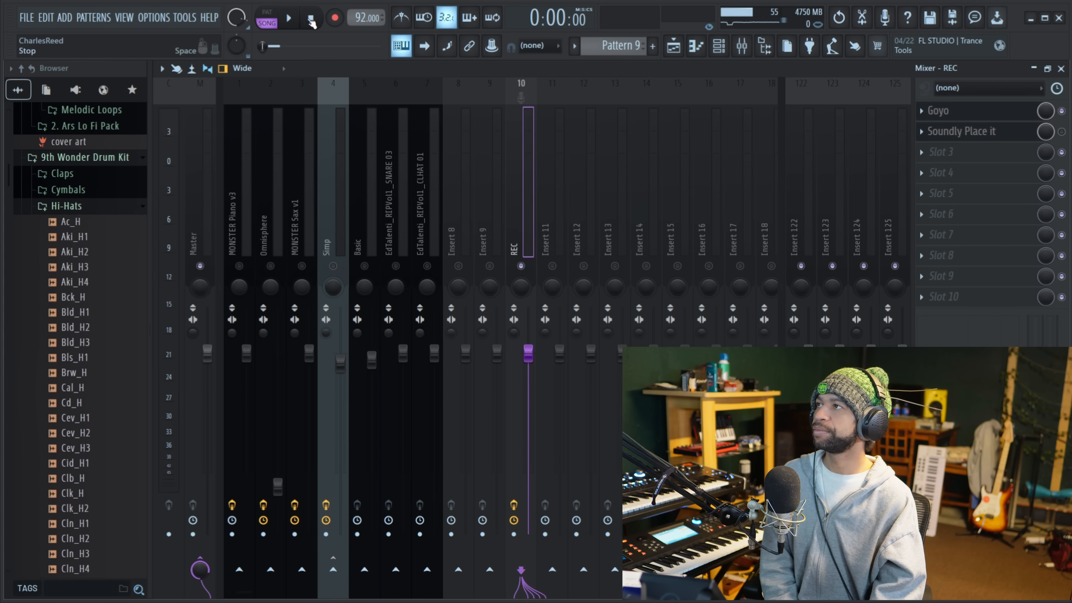
- Audition the beat and show Soundly Place it's Elevator Speaker / Bathroom 3 settings on the REC insert
left_click(287, 17)
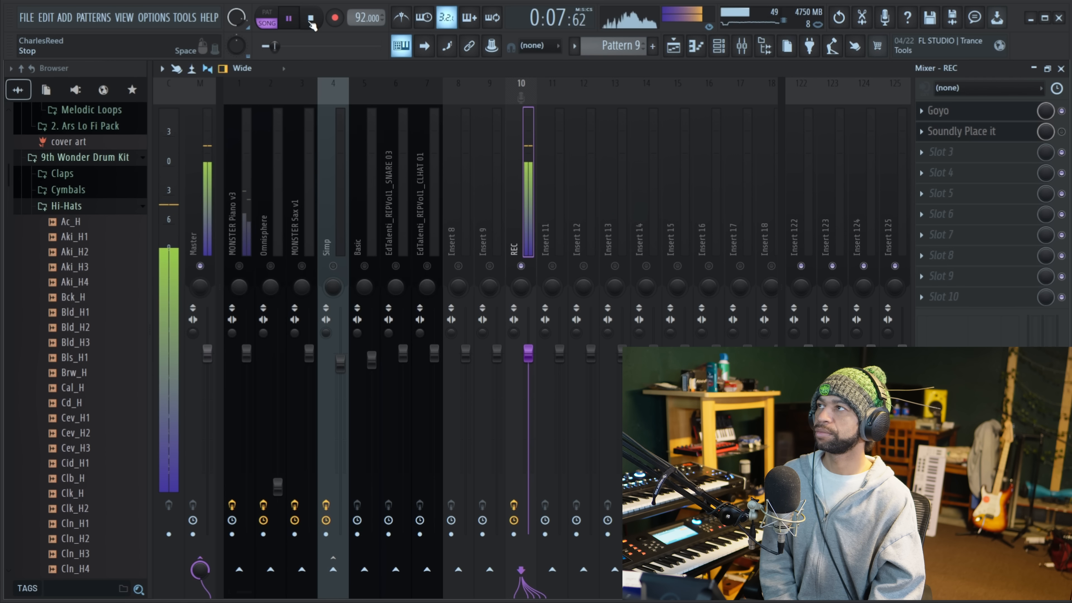
left_click(310, 17)
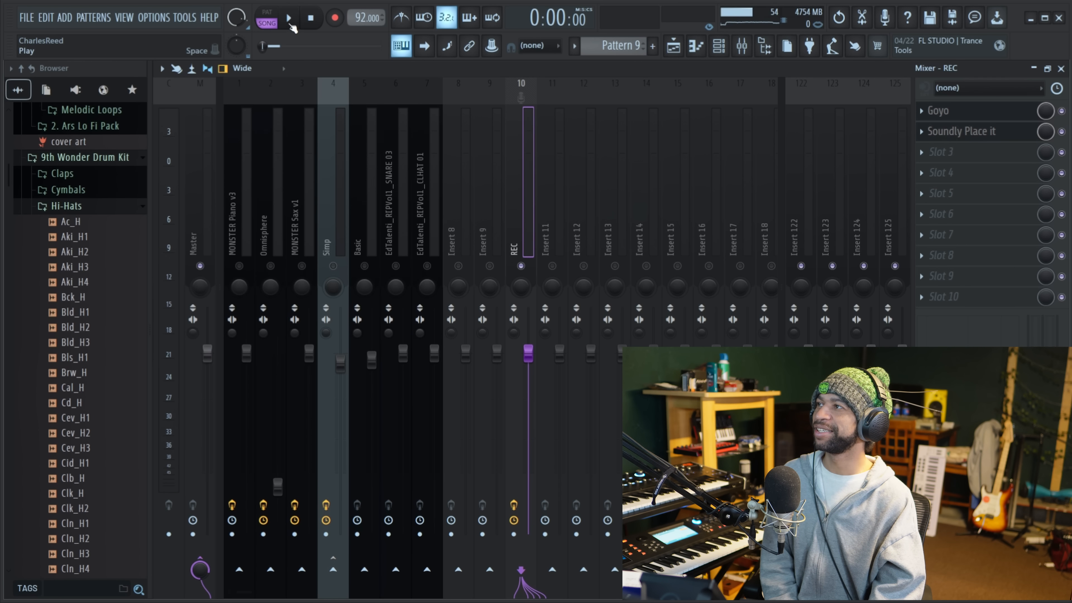
left_click(286, 17)
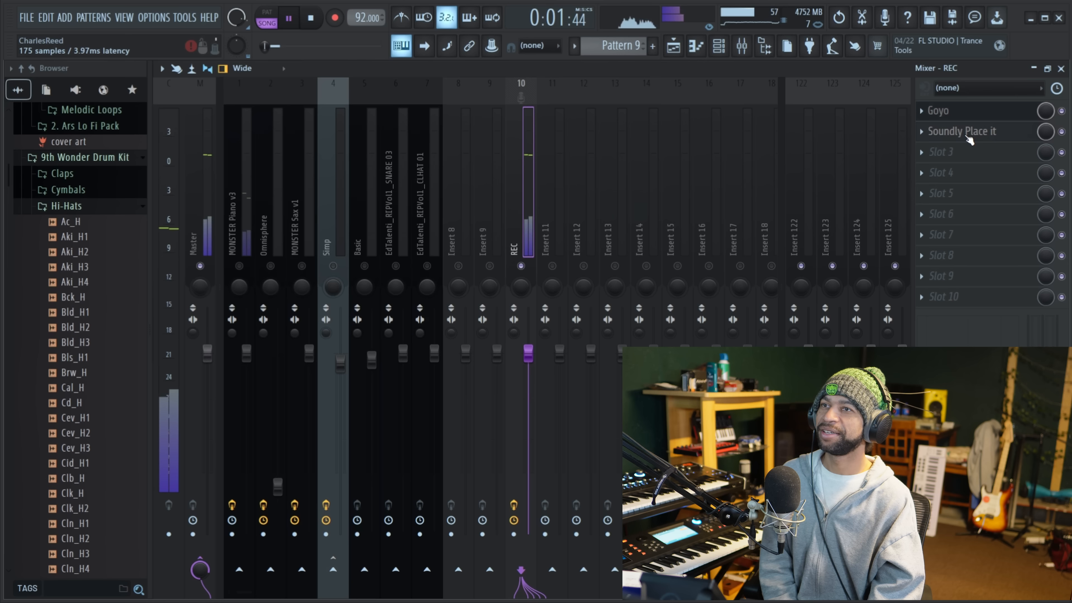
left_click(963, 131)
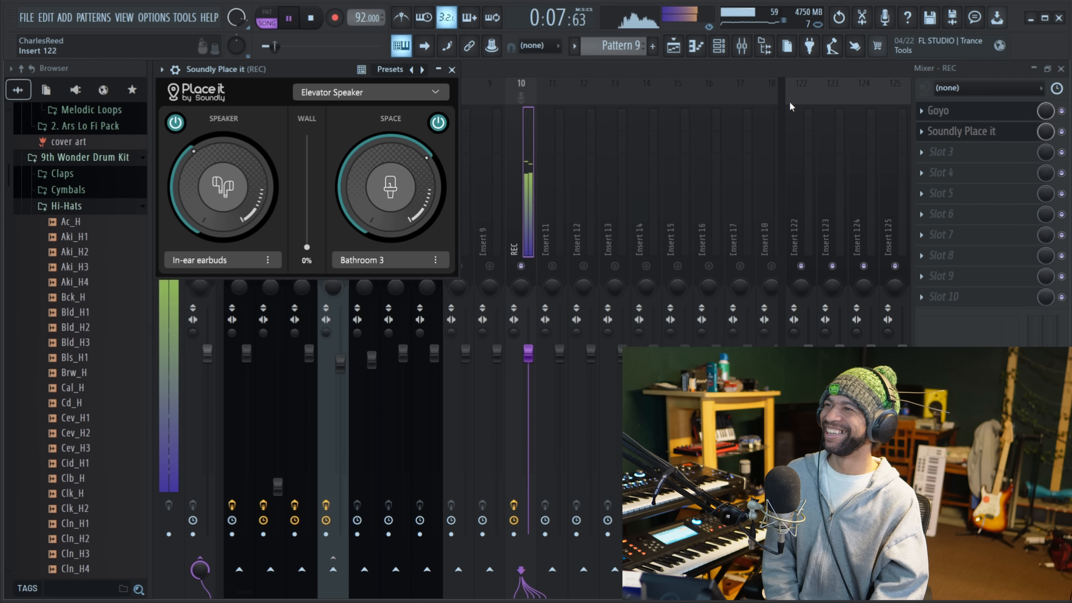
left_click(310, 18)
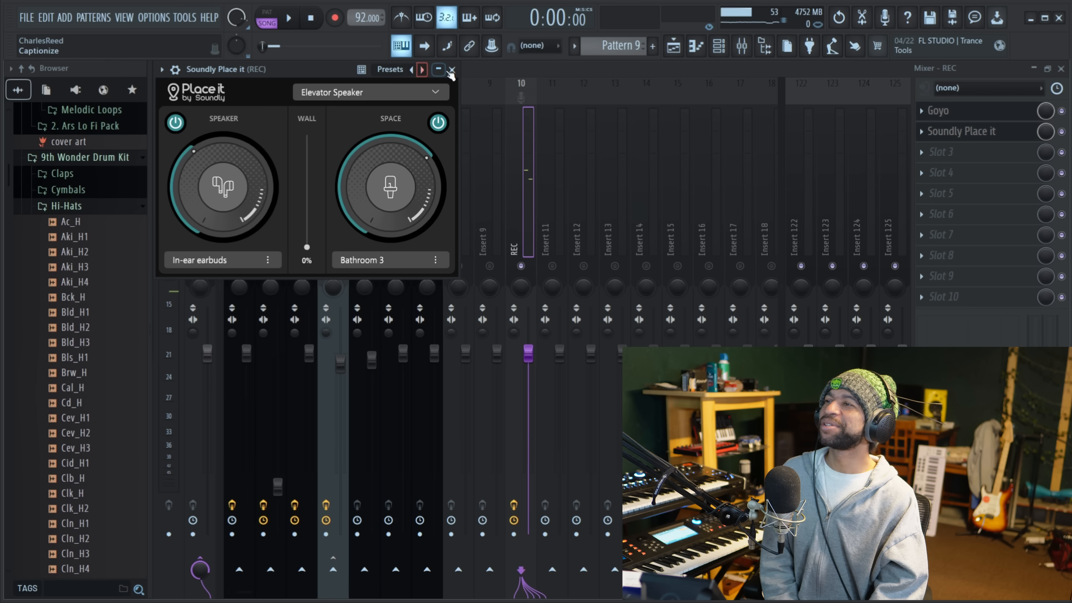
- Hear the MONSTER Piano v3 with Soundly Place it toggled, then view its mix-level automation on Track 9
left_click(451, 69)
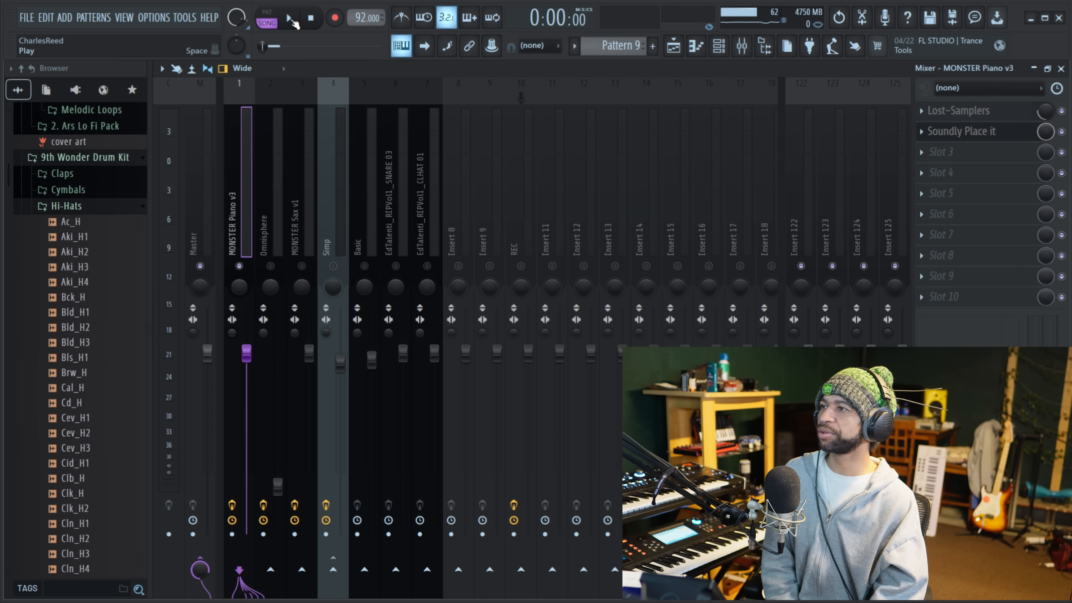
left_click(288, 18)
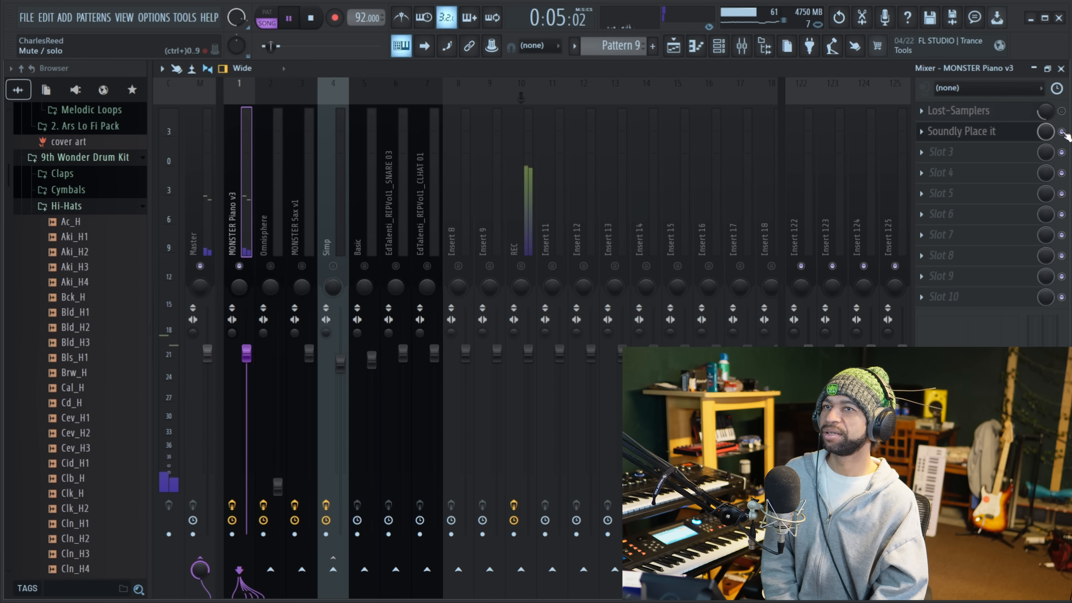
left_click(334, 17)
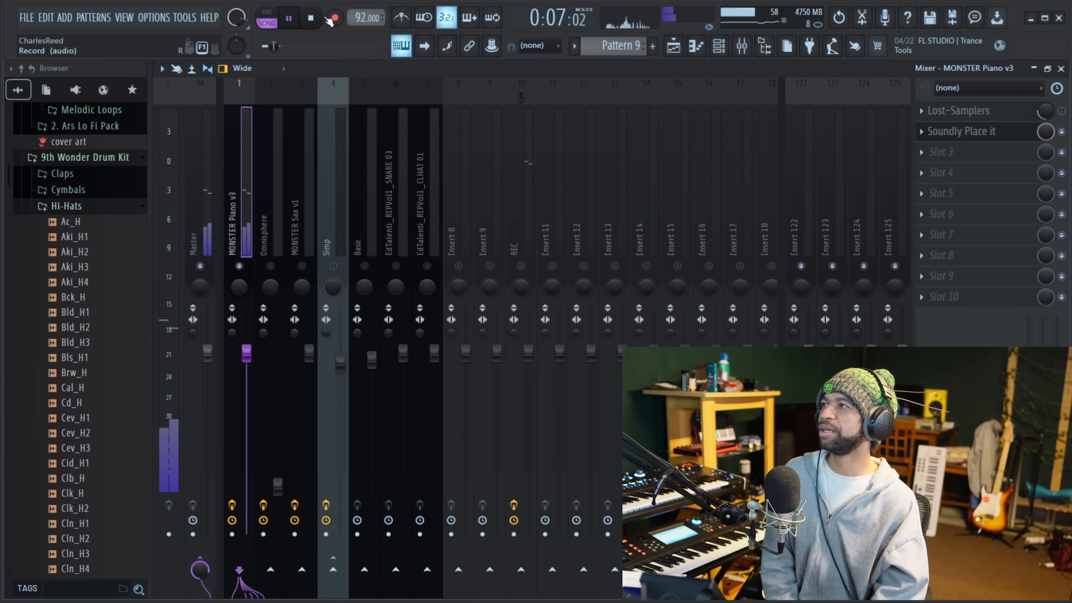
left_click(310, 17)
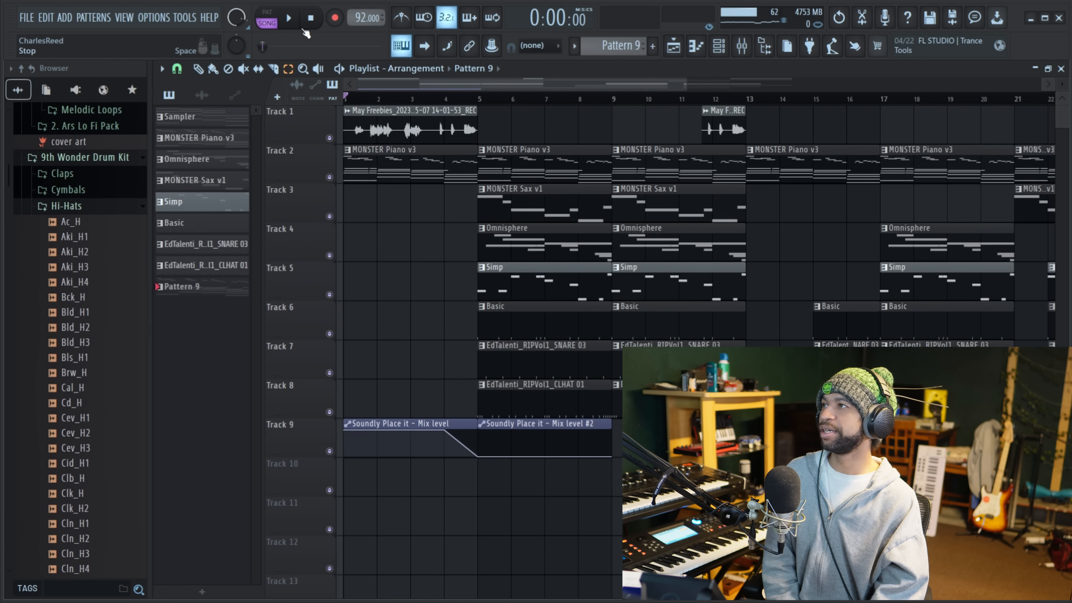
left_click(287, 17)
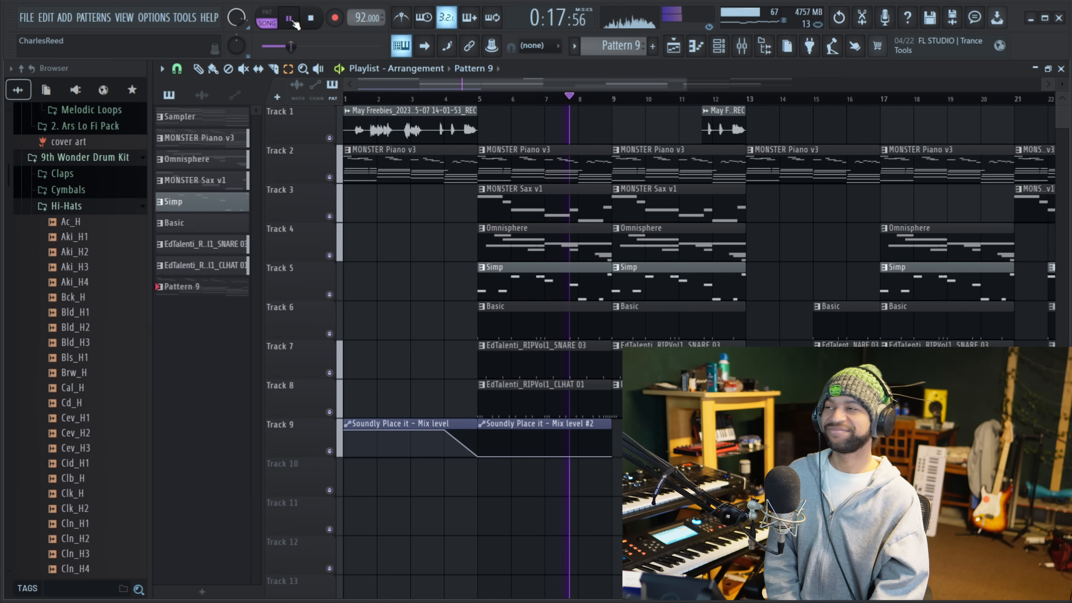
left_click(289, 17)
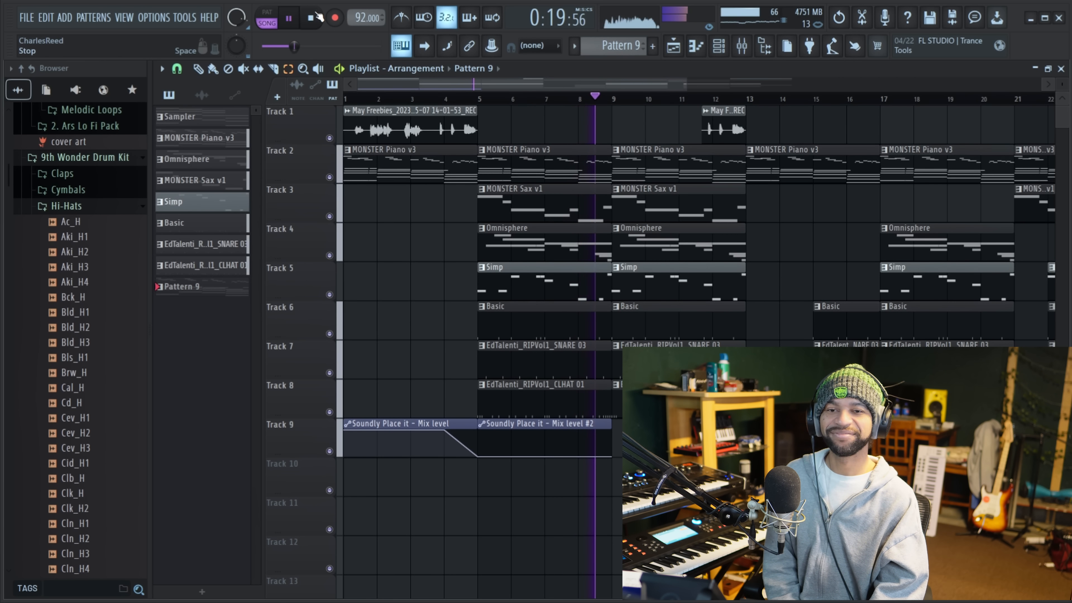
left_click(312, 18)
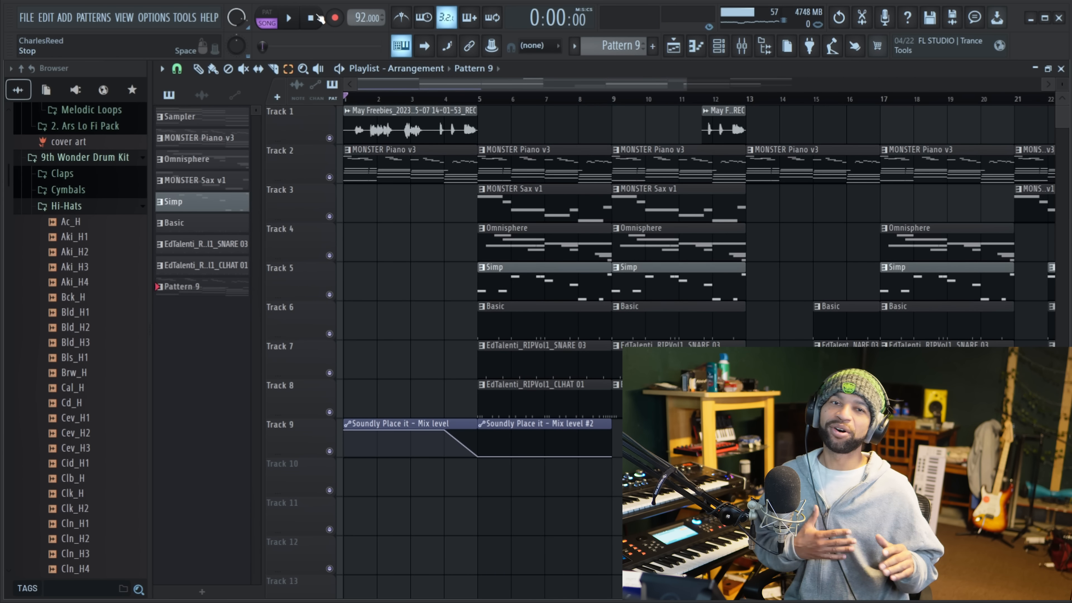